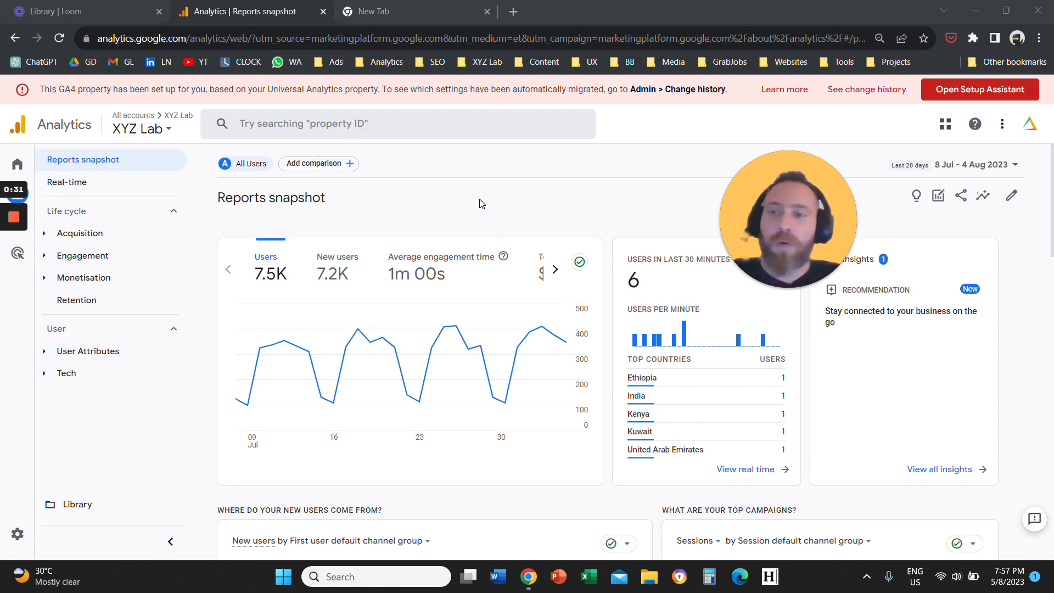
{"action": "mouse_move", "coordinate": [342, 243]}
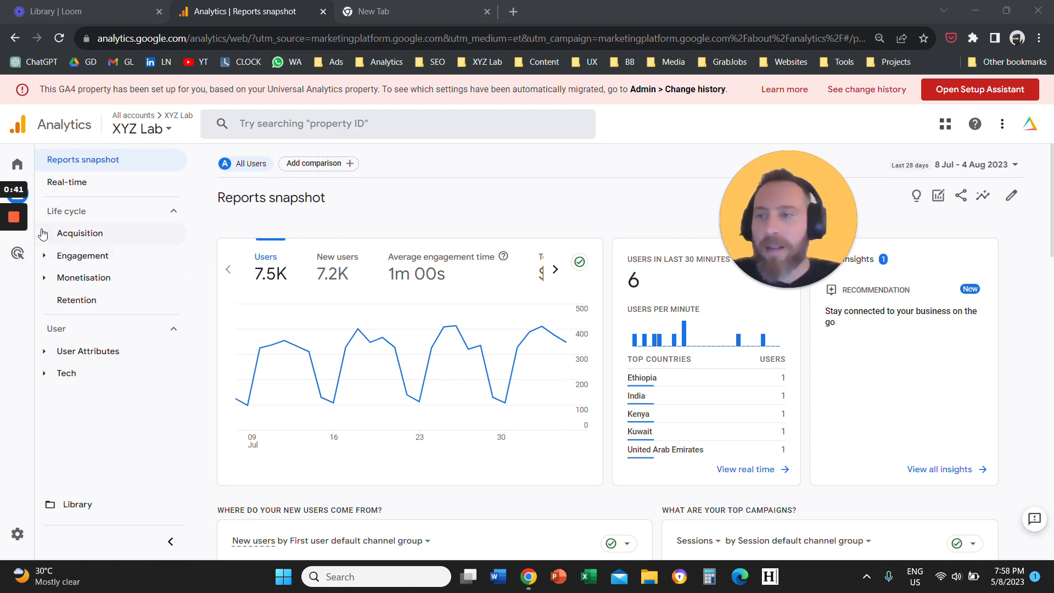
Open the Traffic acquisition report under Acquisition and expand the table's dimension list
{"action": "left_click", "coordinate": [80, 233]}
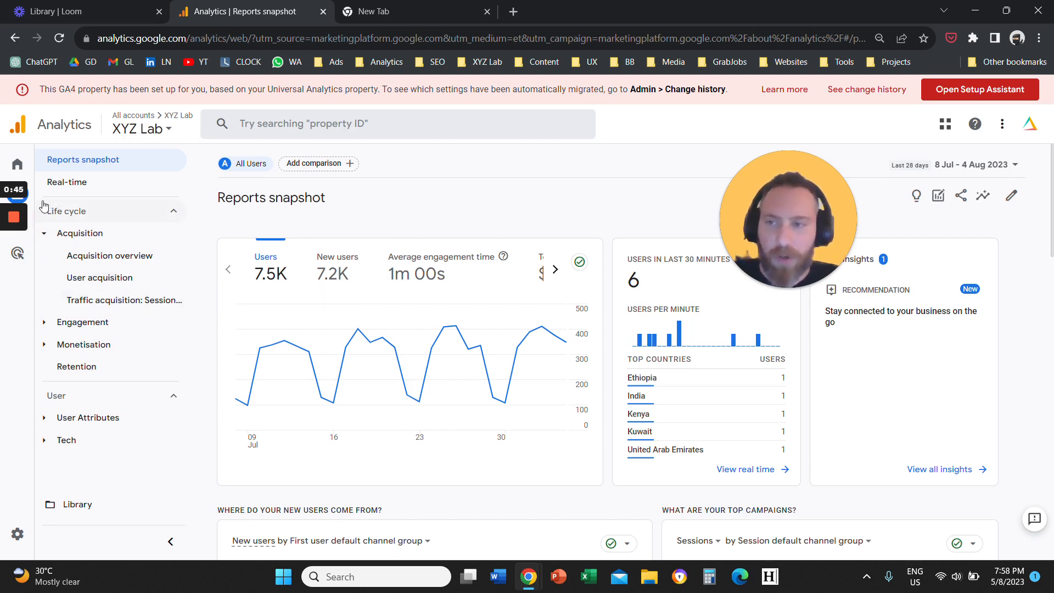
{"action": "mouse_move", "coordinate": [153, 306]}
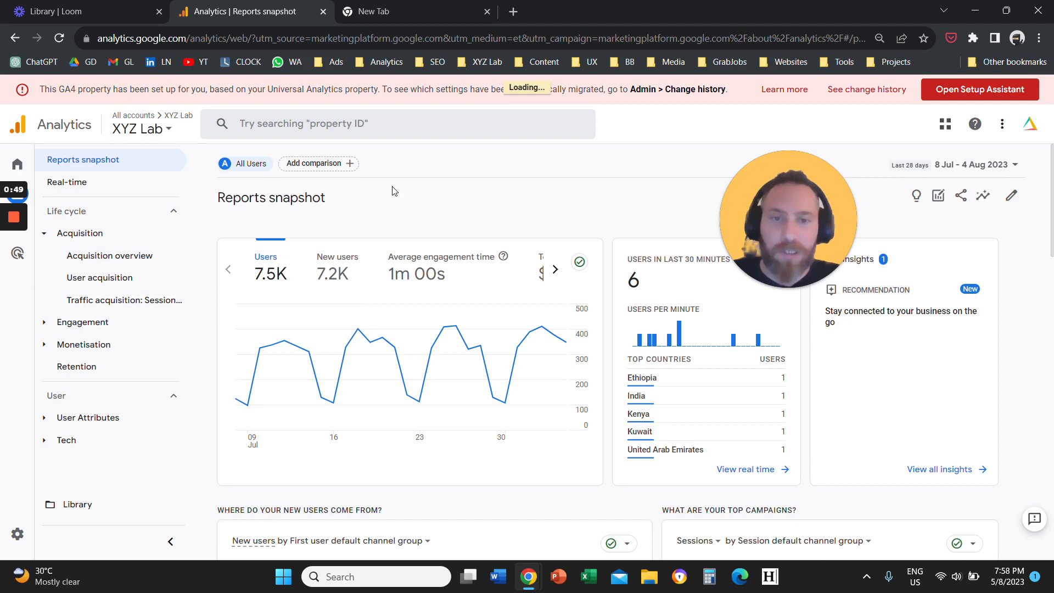
{"action": "left_click", "coordinate": [124, 300]}
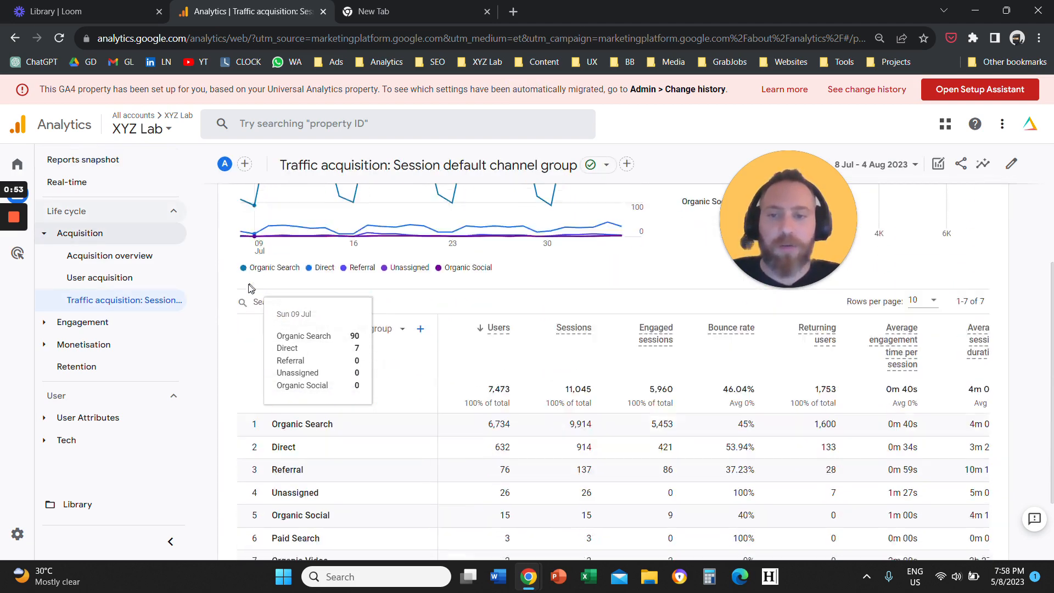
{"action": "scroll", "scroll_direction": "down", "scroll_amount": 3}
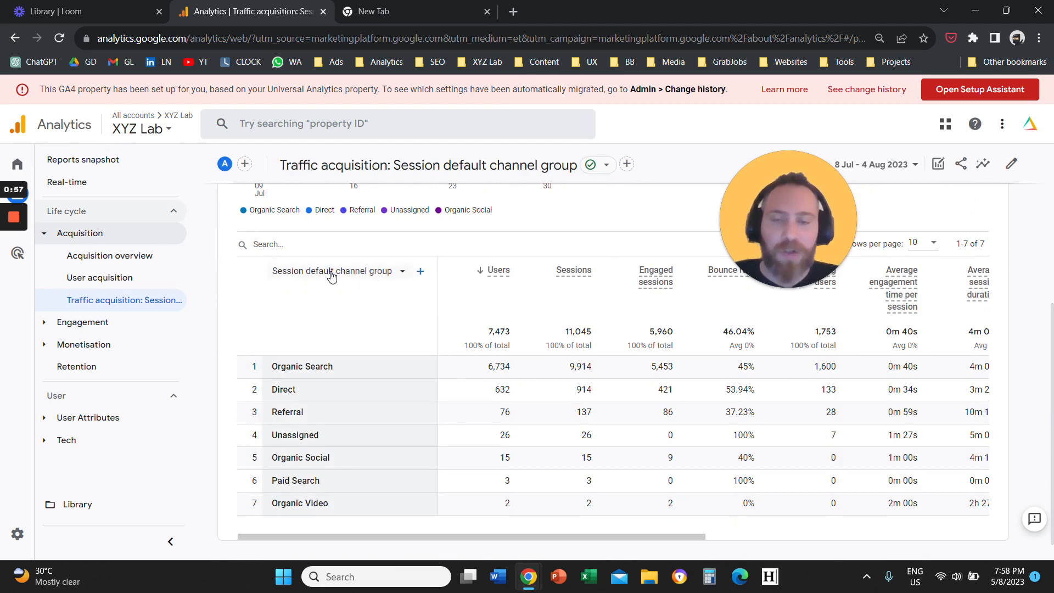
{"action": "left_click", "coordinate": [332, 270]}
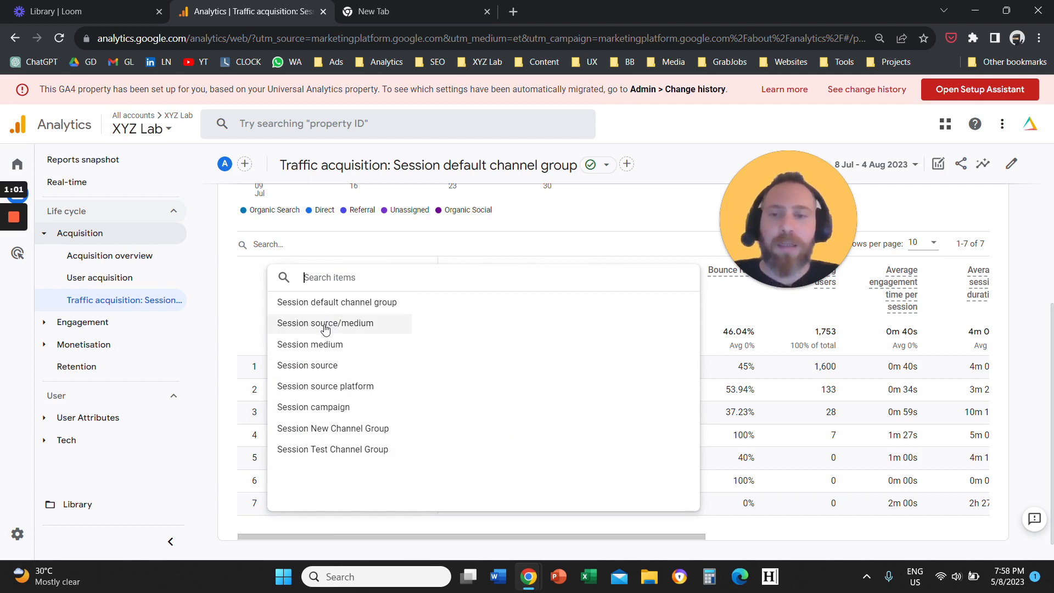
Switch the table's primary dimension to Session source/medium
{"action": "left_click", "coordinate": [324, 323]}
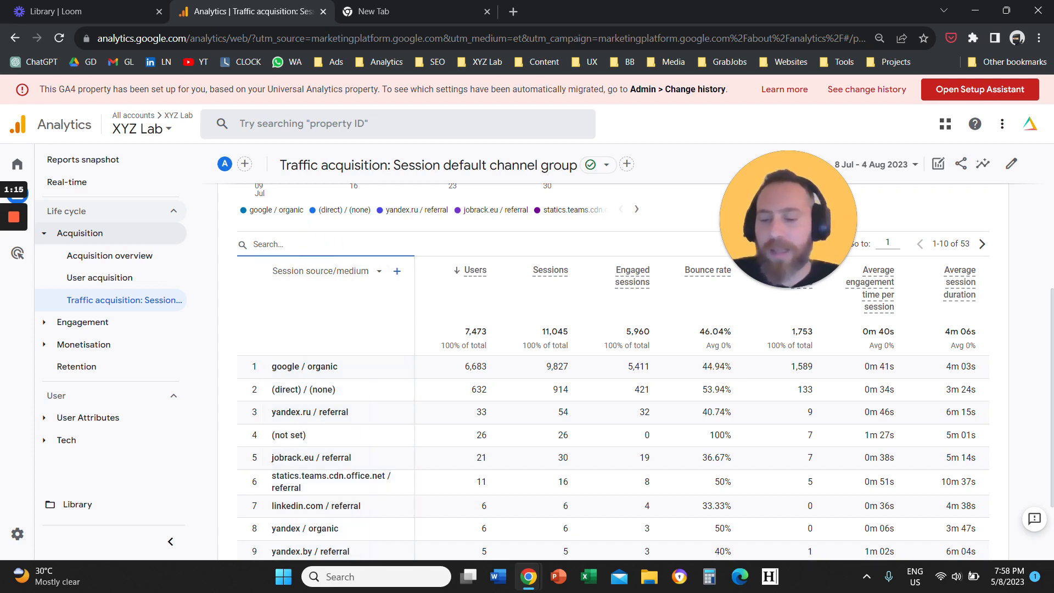
Search the table for 'referral' to list only referral source rows
{"action": "type", "text": "referral"}
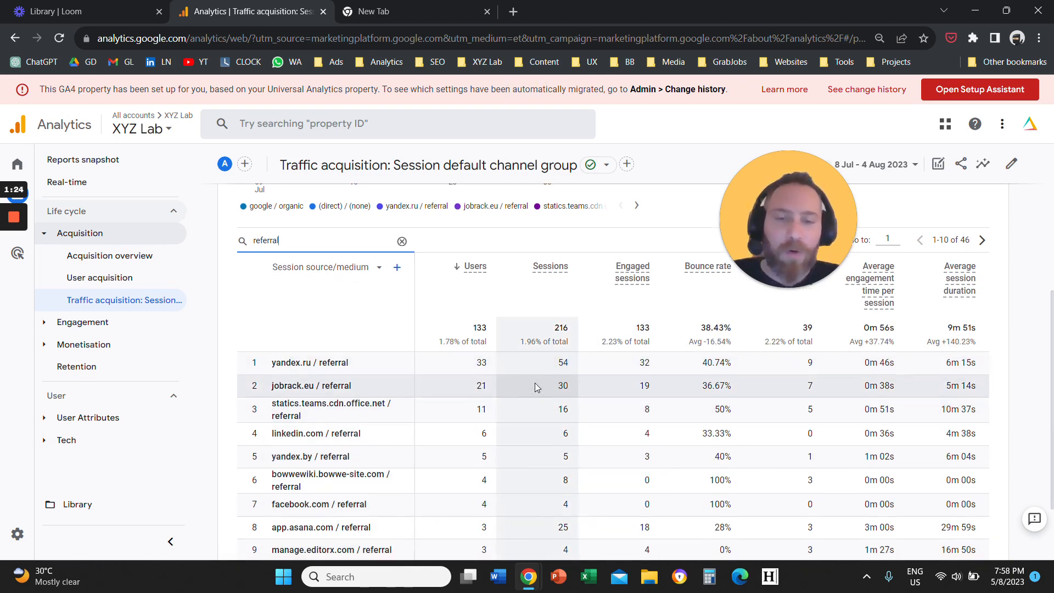
{"action": "scroll", "scroll_direction": "down", "scroll_amount": 3}
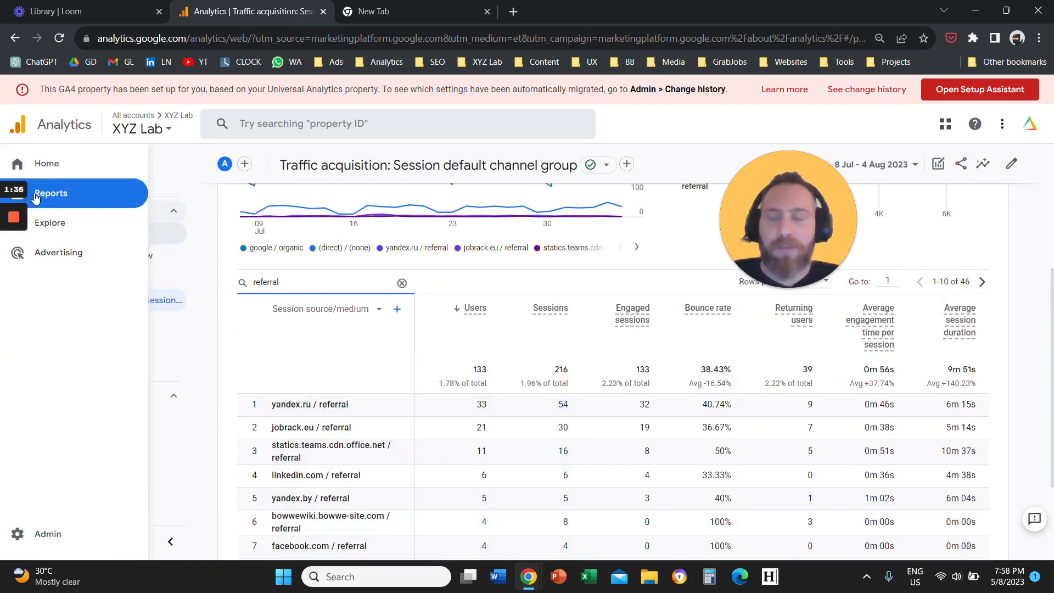
{"action": "left_click", "coordinate": [51, 192]}
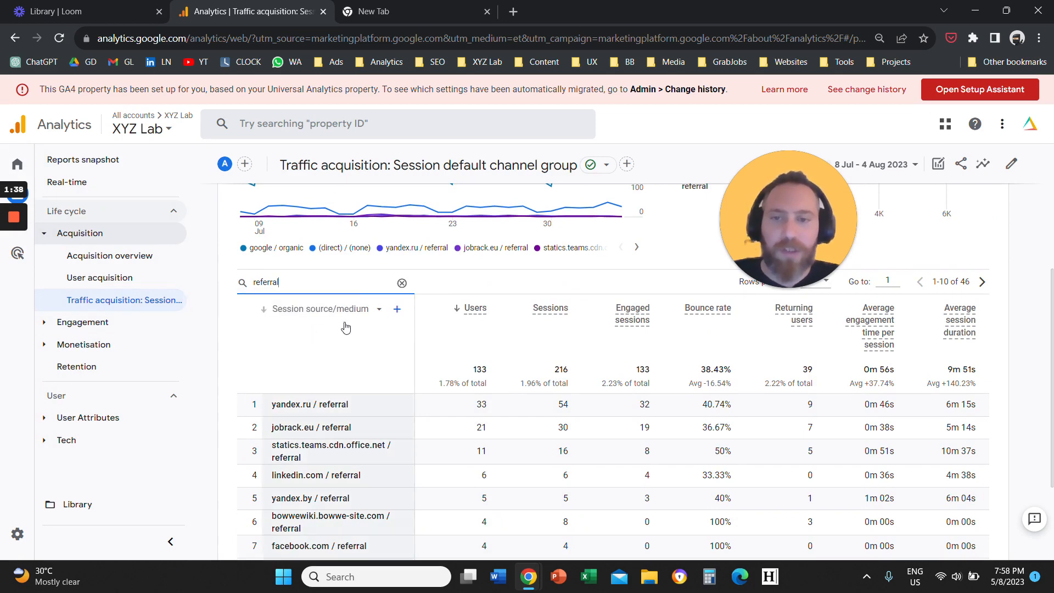
{"action": "left_click", "coordinate": [321, 309]}
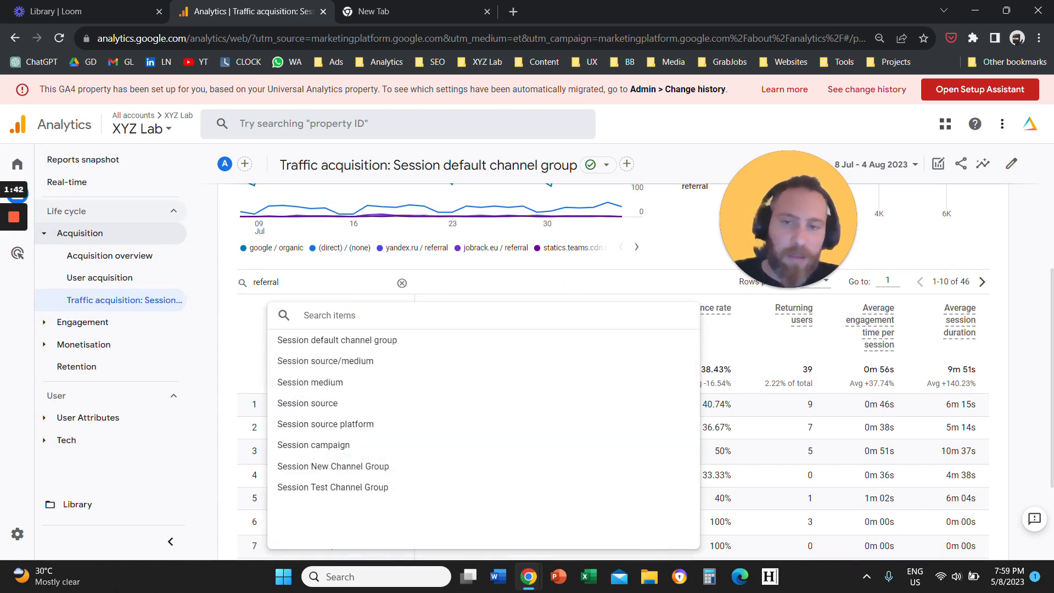
{"action": "left_click", "coordinate": [325, 361]}
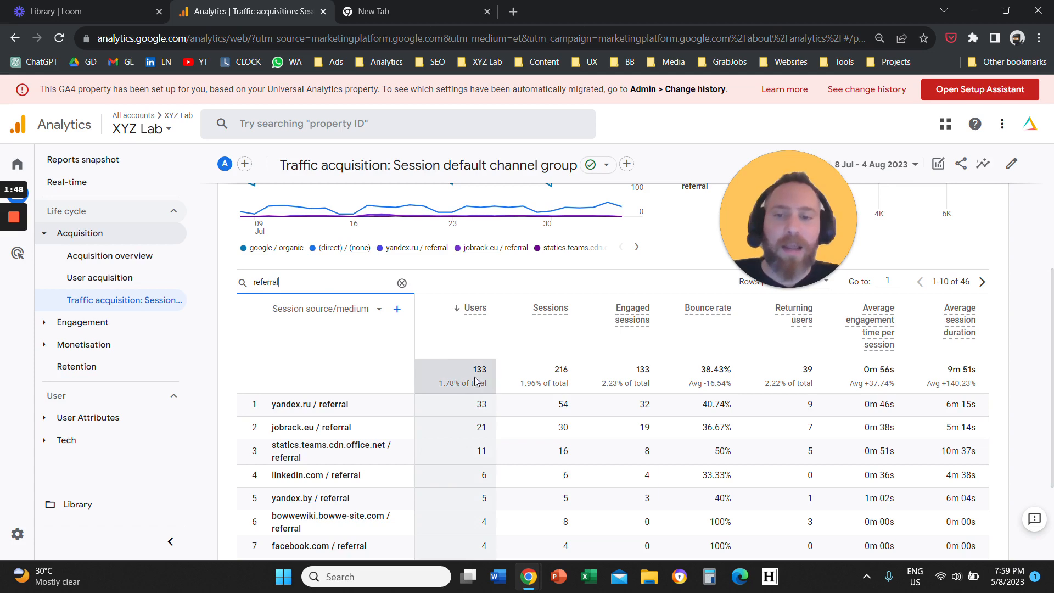
{"action": "scroll", "scroll_direction": "down", "scroll_amount": 3}
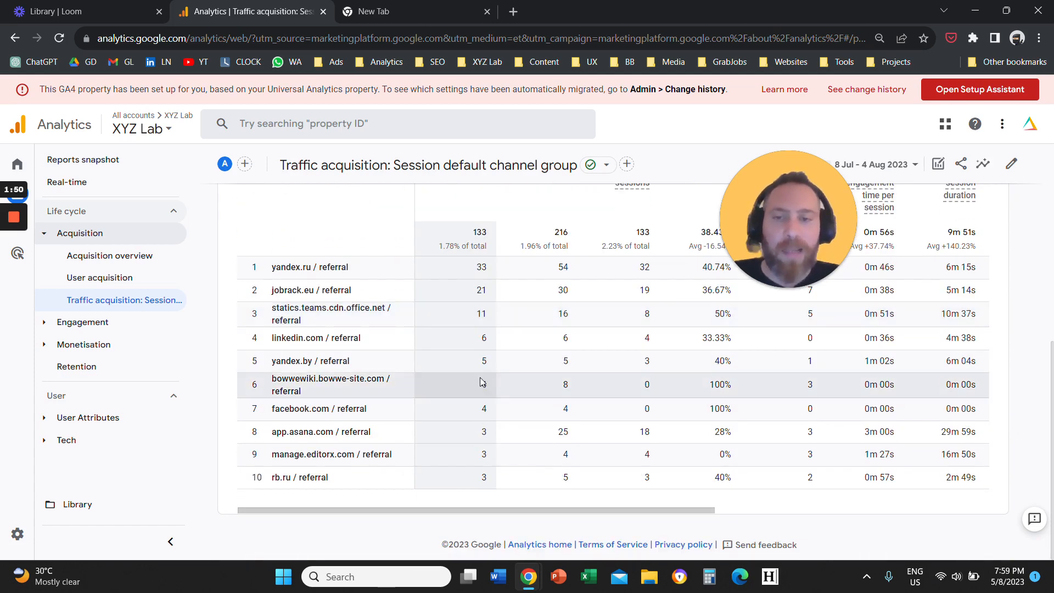